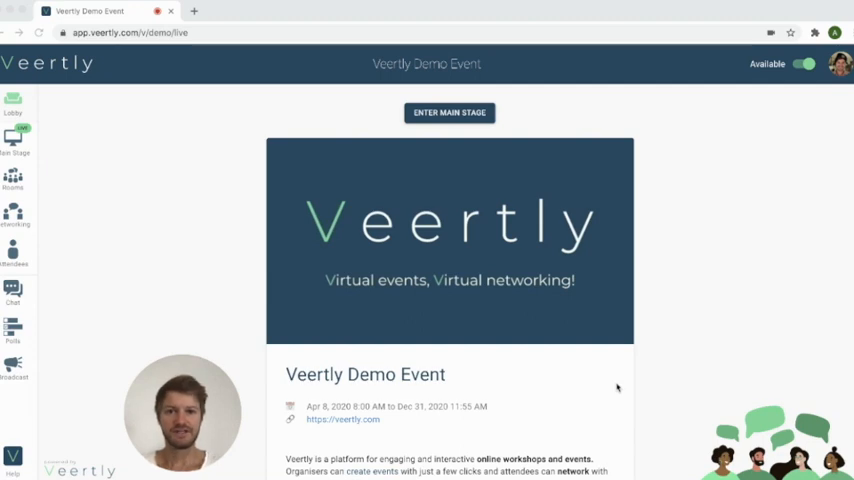
{"action": "mouse_move", "coordinate": [636, 204]}
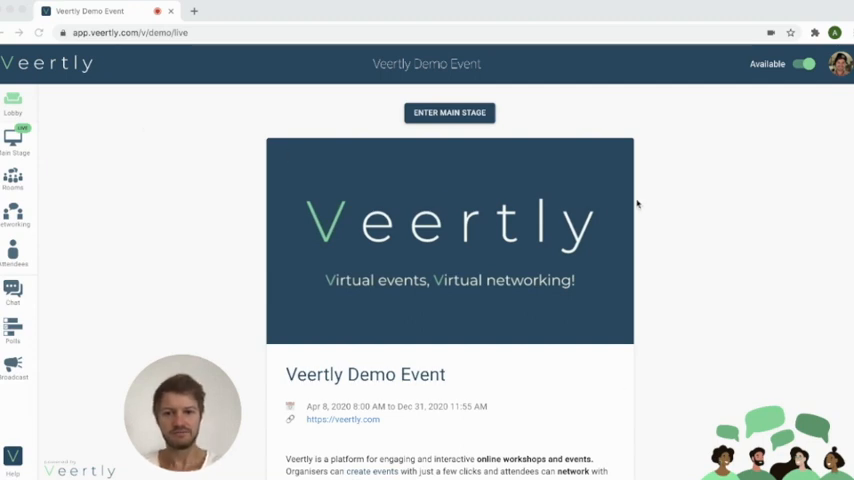
{"action": "mouse_move", "coordinate": [220, 192]}
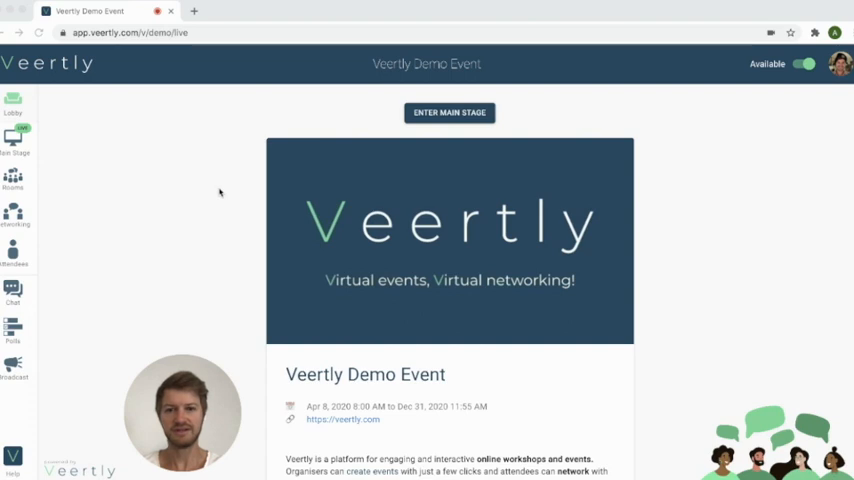
{"action": "mouse_move", "coordinate": [92, 236]}
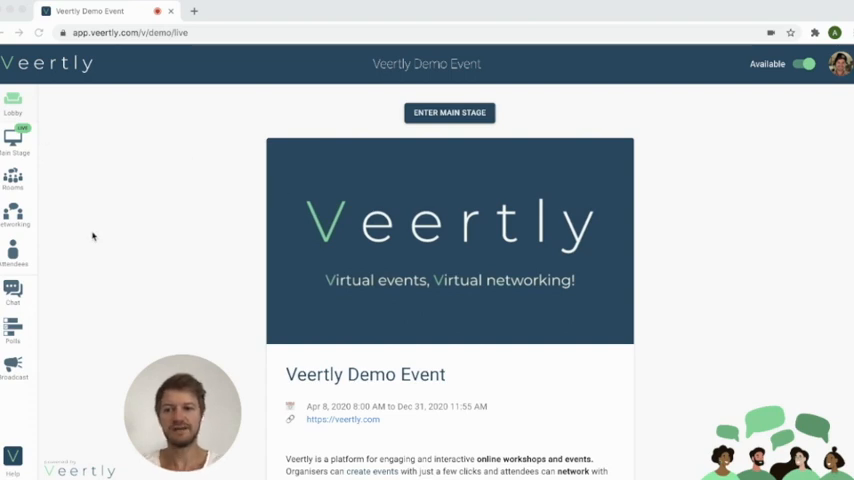
{"action": "mouse_move", "coordinate": [94, 252]}
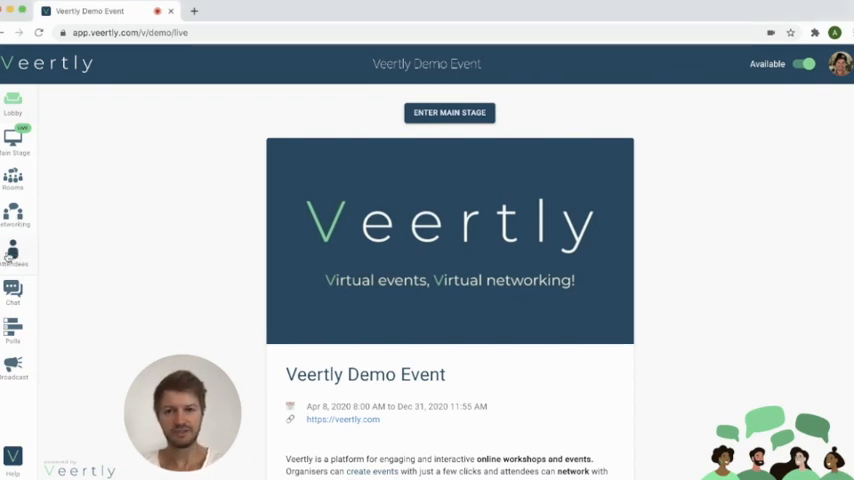
- Set Alex Spahn's own attendee profile as Speaker so the badge shows in the Lobby list
{"action": "left_click", "coordinate": [14, 250]}
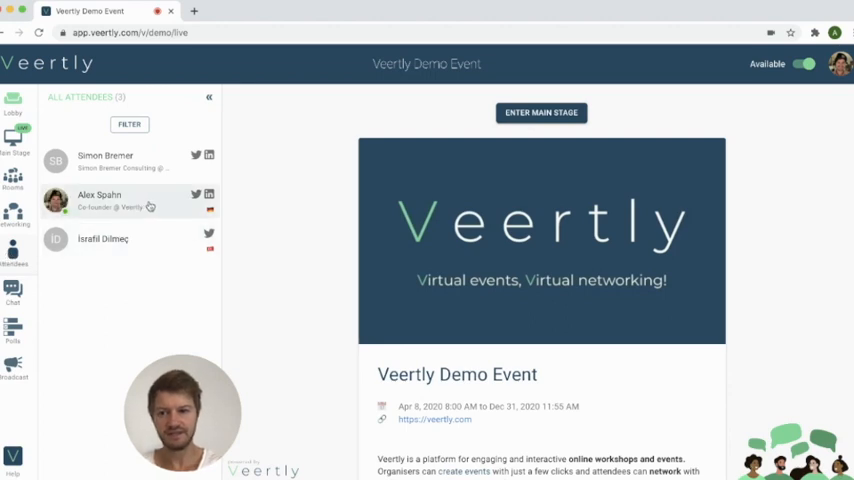
{"action": "left_click", "coordinate": [100, 200]}
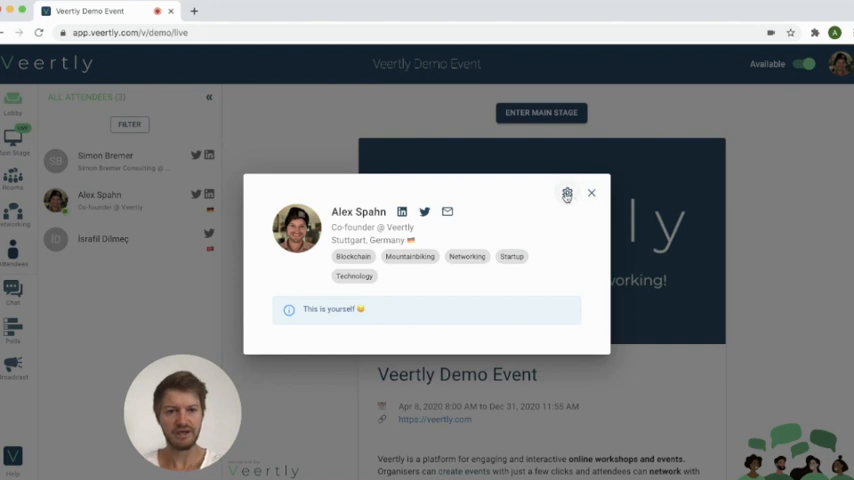
{"action": "left_click", "coordinate": [568, 192]}
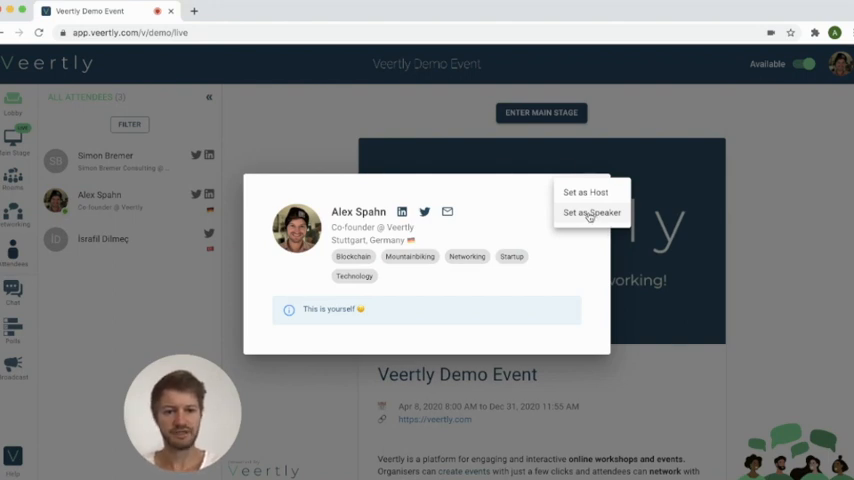
{"action": "left_click", "coordinate": [592, 212]}
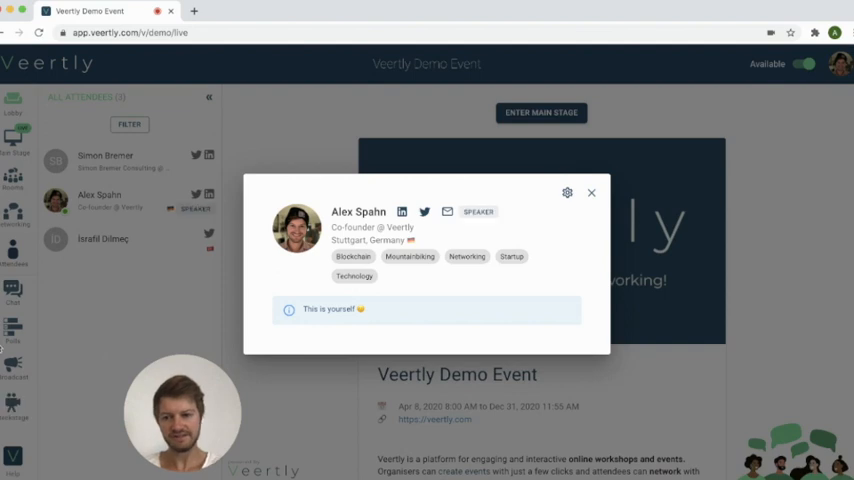
{"action": "mouse_move", "coordinate": [544, 200]}
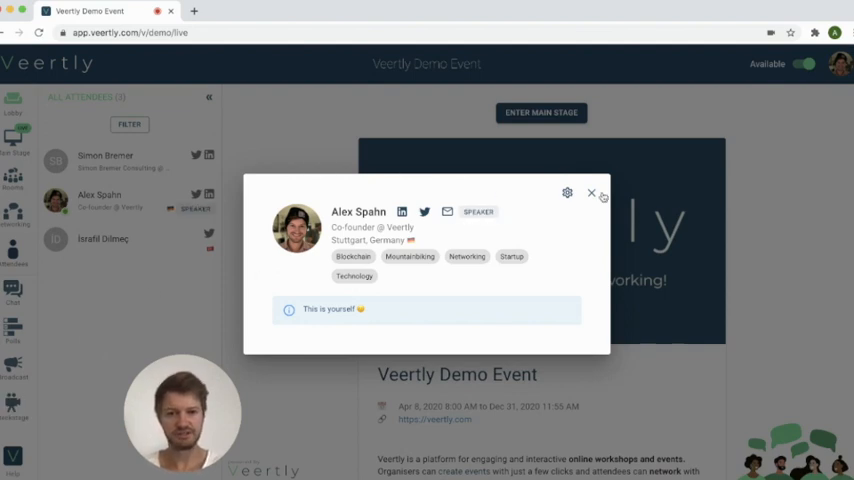
{"action": "left_click", "coordinate": [592, 192]}
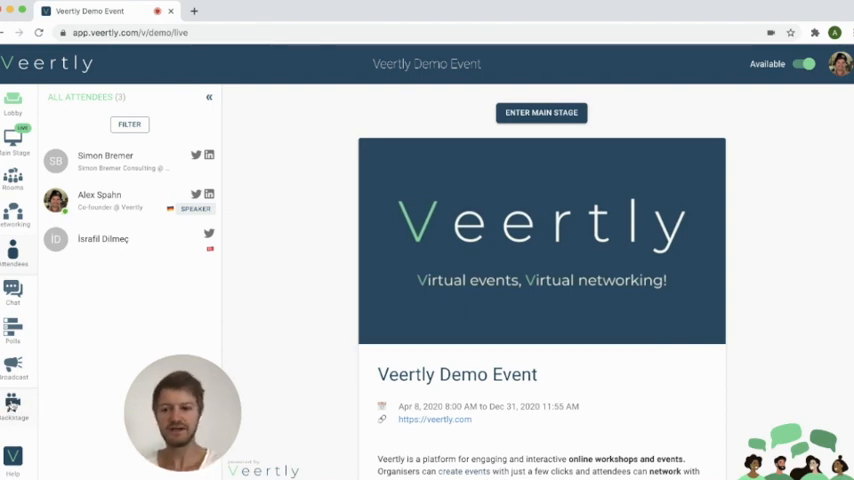
- Enter the Backstage from the sidebar and load the StreamYard camera/mic check page
{"action": "left_click", "coordinate": [12, 398]}
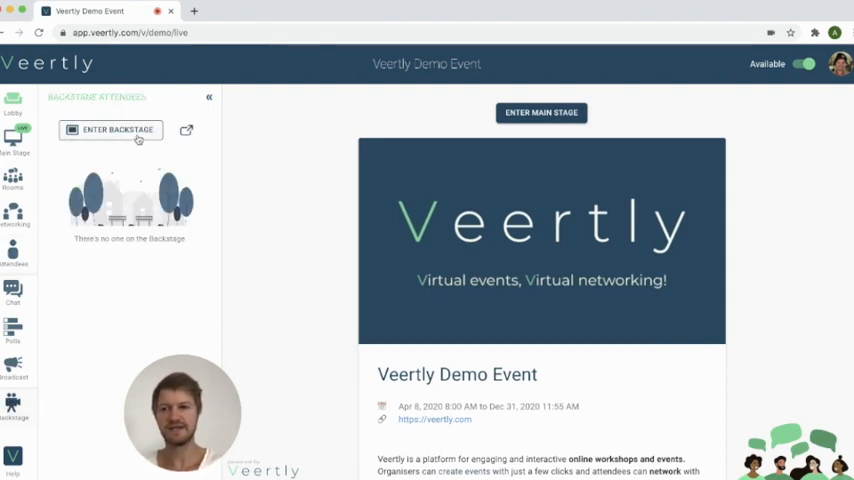
{"action": "left_click", "coordinate": [110, 130]}
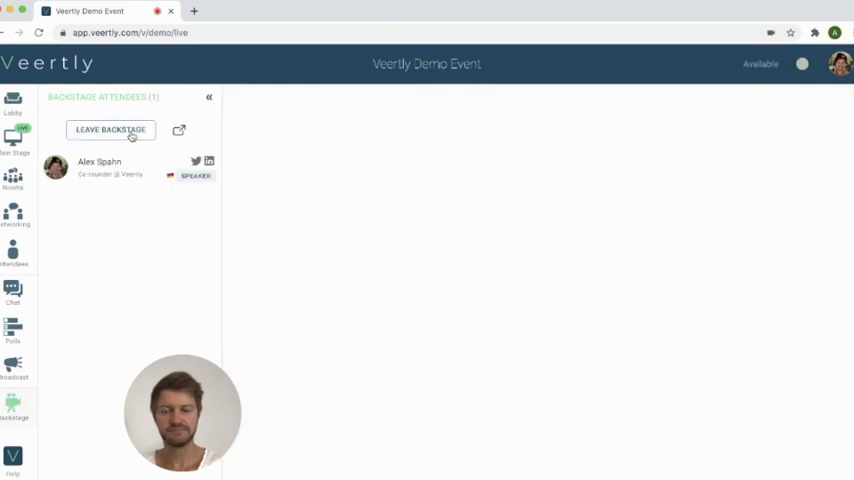
{"action": "left_click", "coordinate": [180, 130]}
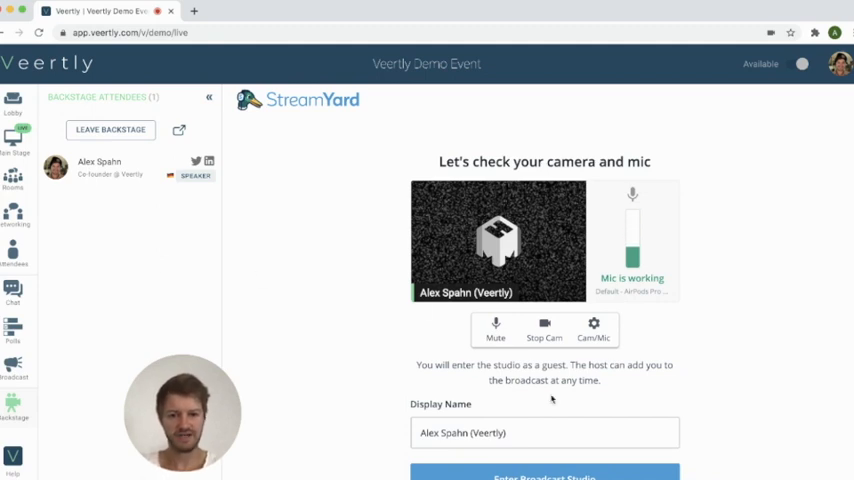
{"action": "scroll", "scroll_direction": "down", "scroll_amount": 3}
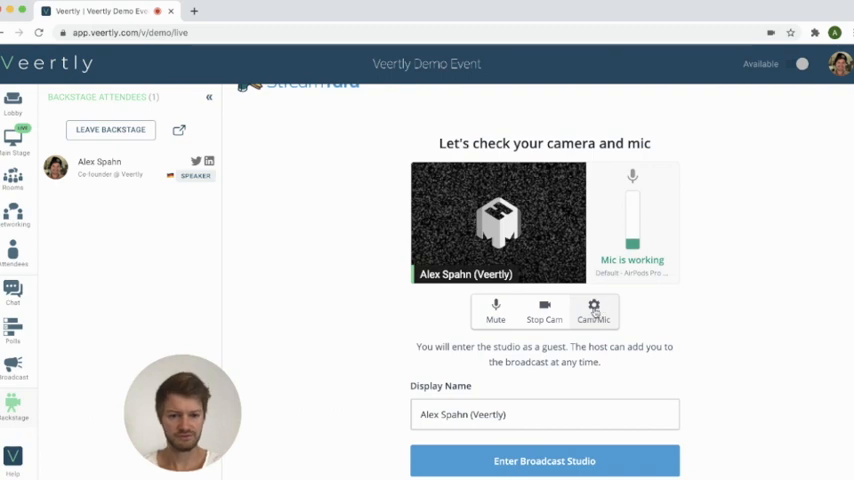
- Review the StreamYard Camera, Audio and Green Screen settings and accept trying the green screen
{"action": "left_click", "coordinate": [592, 310]}
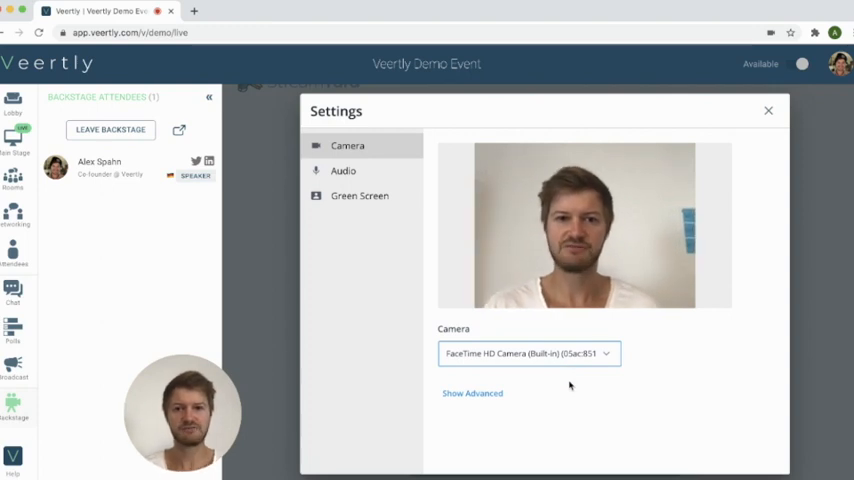
{"action": "left_click", "coordinate": [344, 170]}
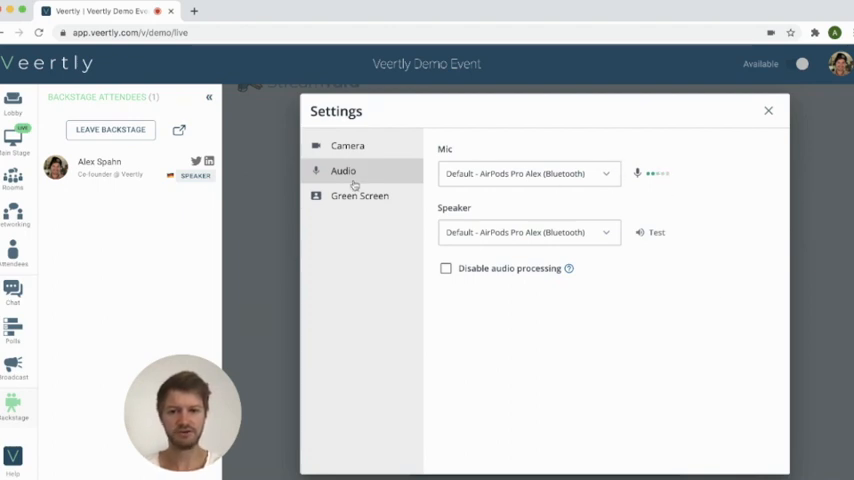
{"action": "left_click", "coordinate": [360, 196]}
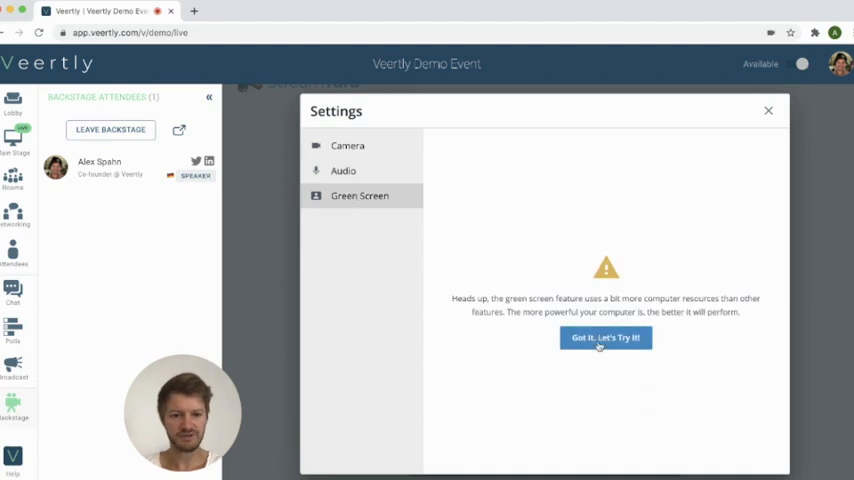
{"action": "left_click", "coordinate": [604, 336]}
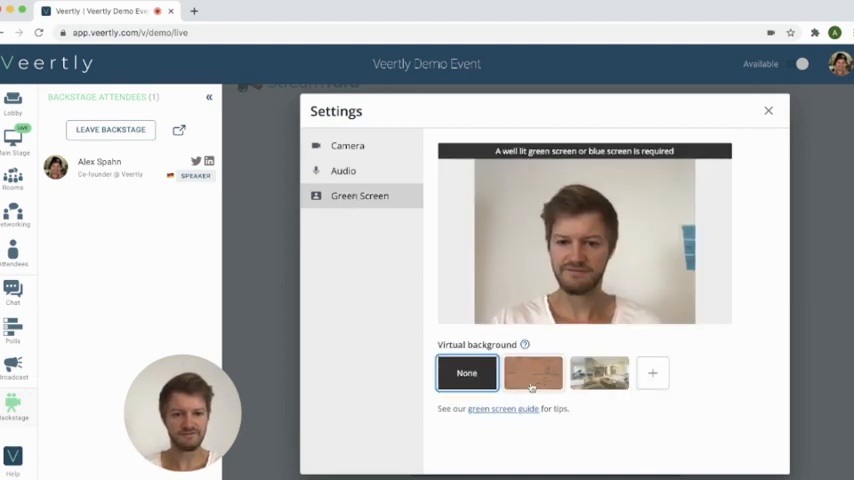
- Test the brick wall and room virtual backgrounds, then return to no background
{"action": "left_click", "coordinate": [532, 372]}
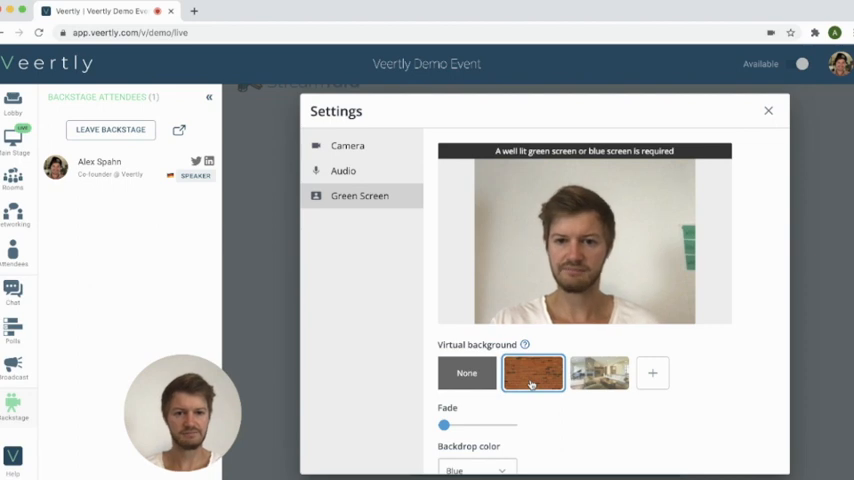
{"action": "left_click", "coordinate": [600, 372]}
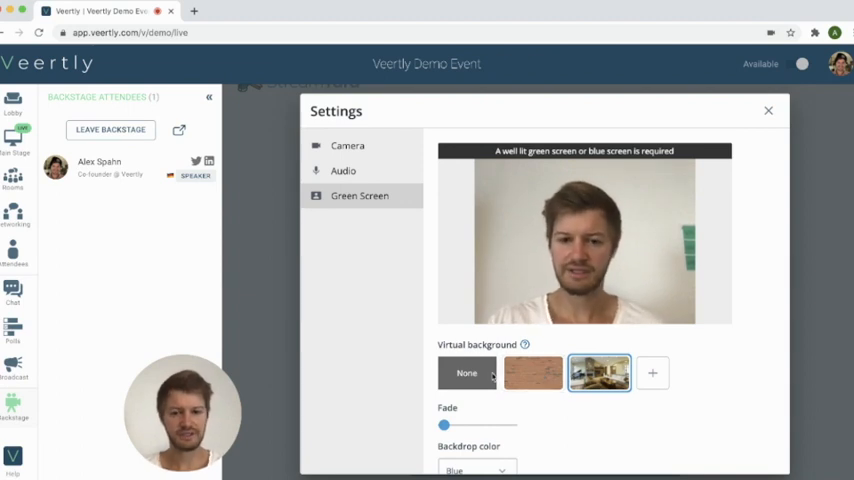
{"action": "left_click", "coordinate": [468, 372]}
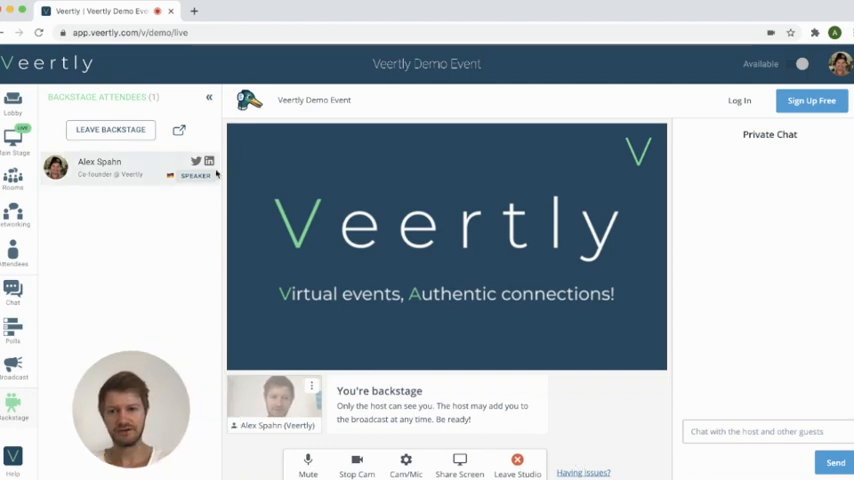
{"action": "mouse_move", "coordinate": [296, 352]}
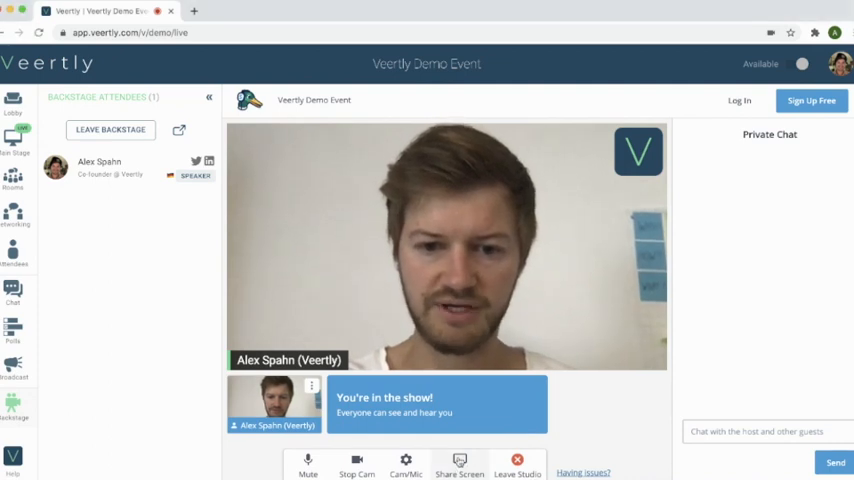
- Share the pitch presentation window on stage beside the camera and advance to the Veertly's Vision slide
{"action": "left_click", "coordinate": [460, 464]}
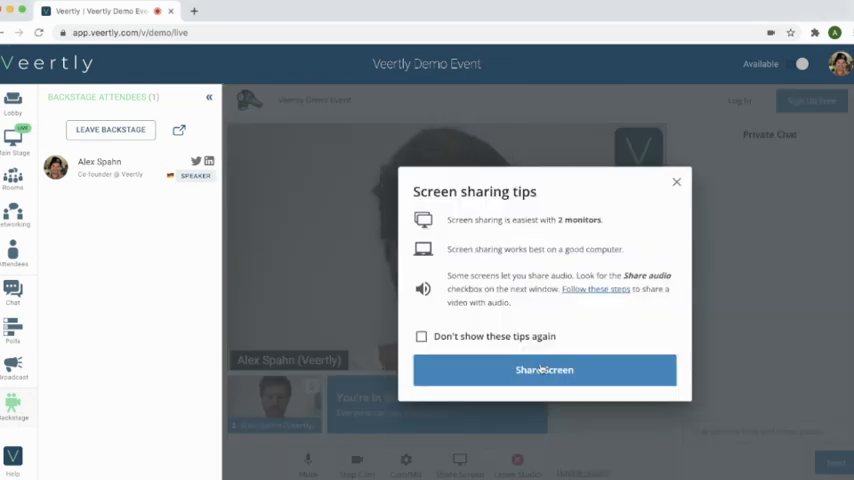
{"action": "left_click", "coordinate": [544, 368]}
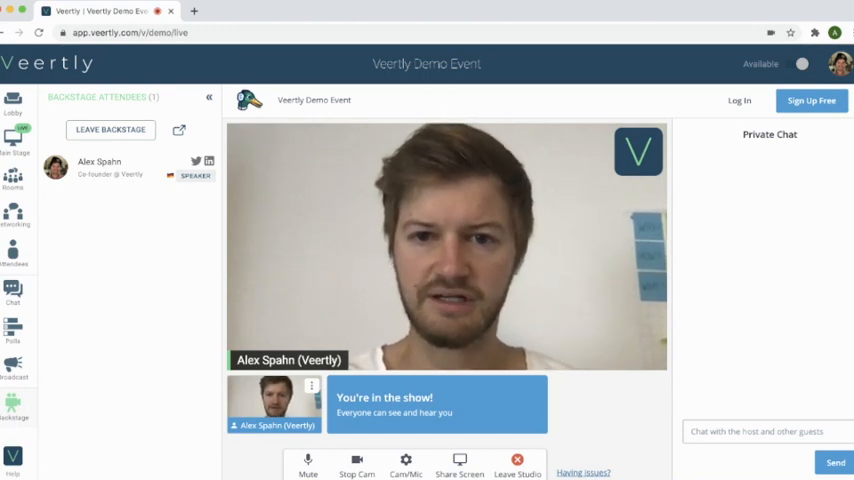
{"action": "left_click", "coordinate": [460, 464]}
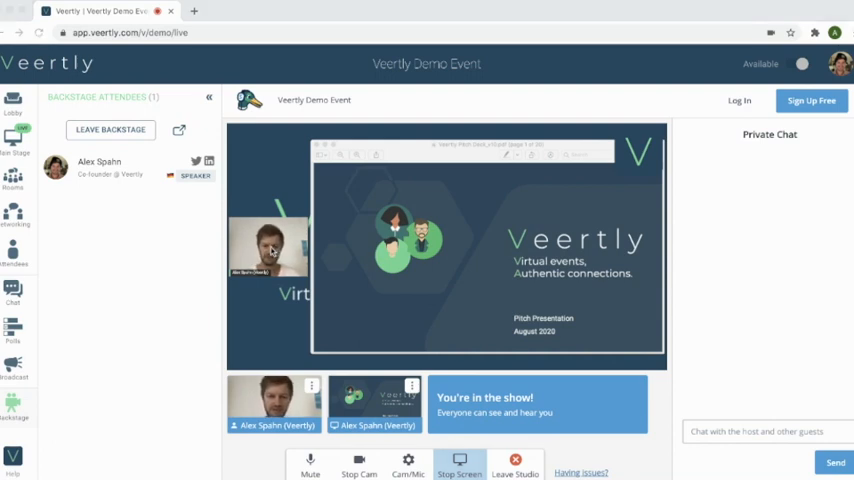
{"action": "mouse_move", "coordinate": [466, 308]}
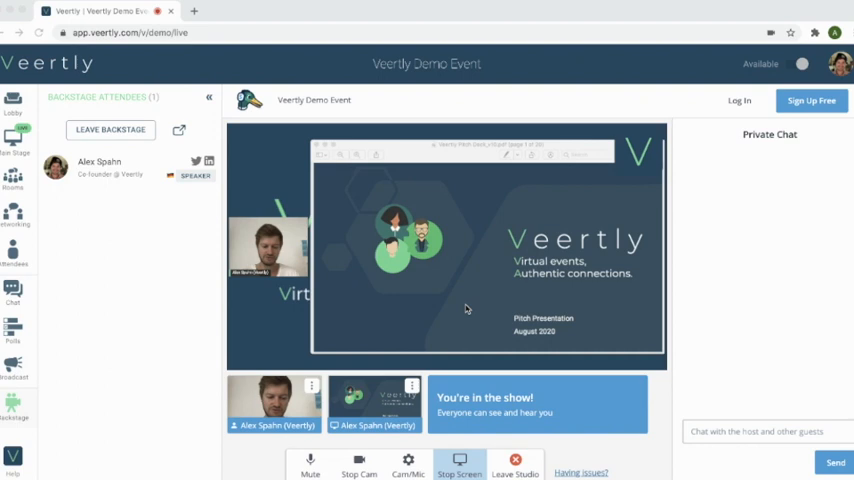
{"action": "mouse_move", "coordinate": [548, 382]}
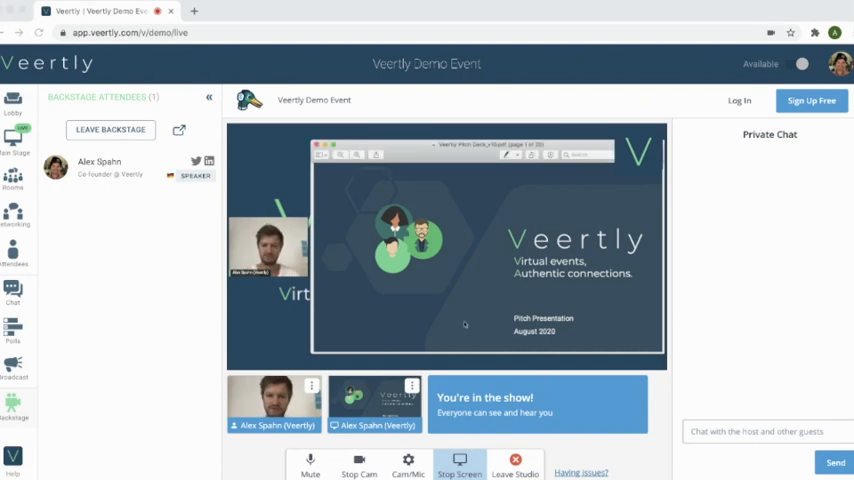
{"action": "left_click", "coordinate": [636, 328]}
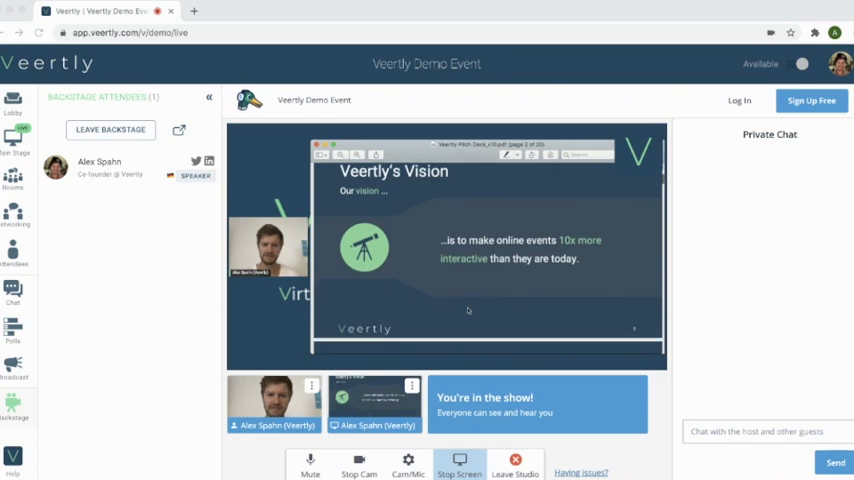